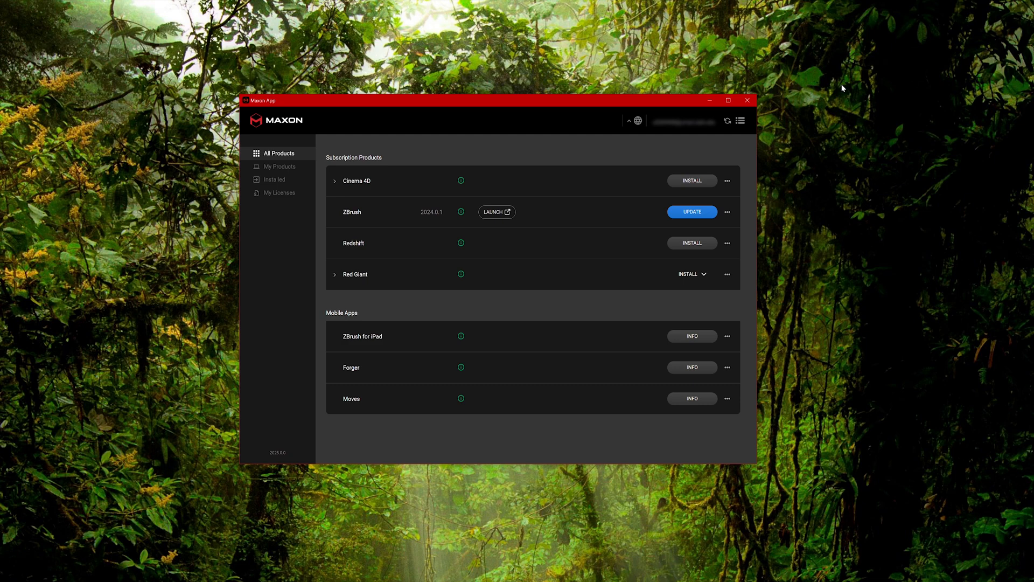
mouse_move(885, 88)
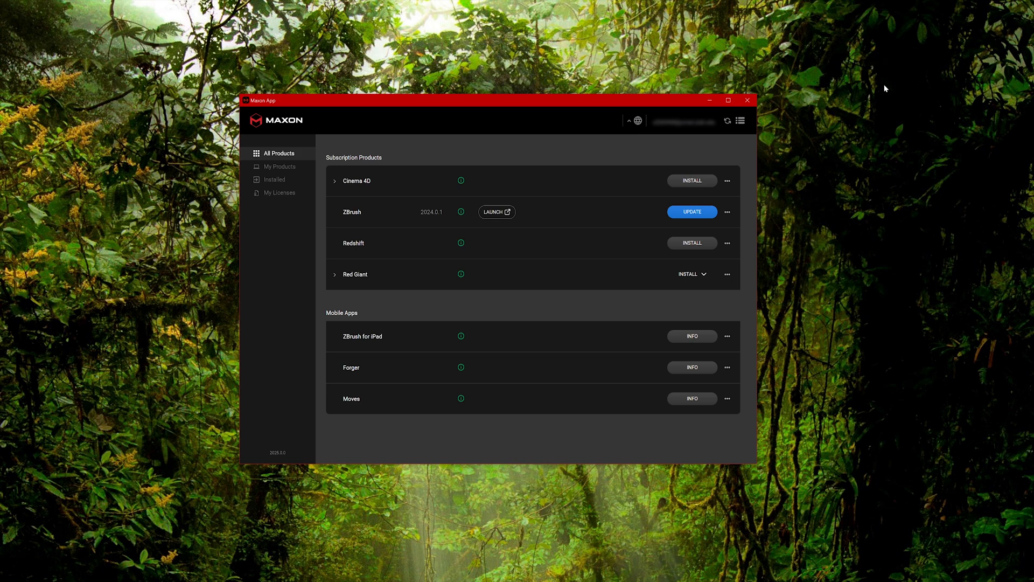
mouse_move(693, 212)
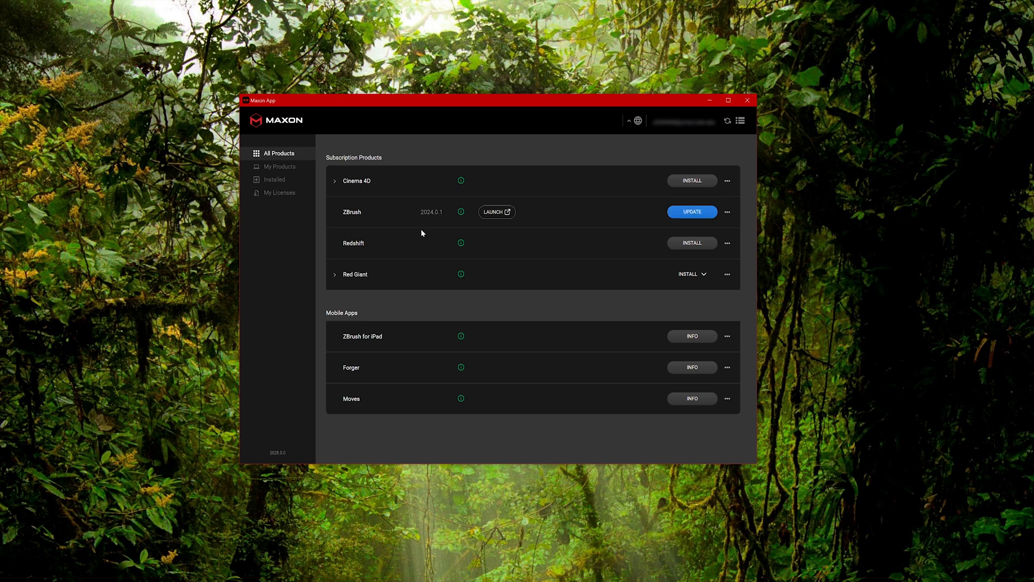
mouse_move(728, 212)
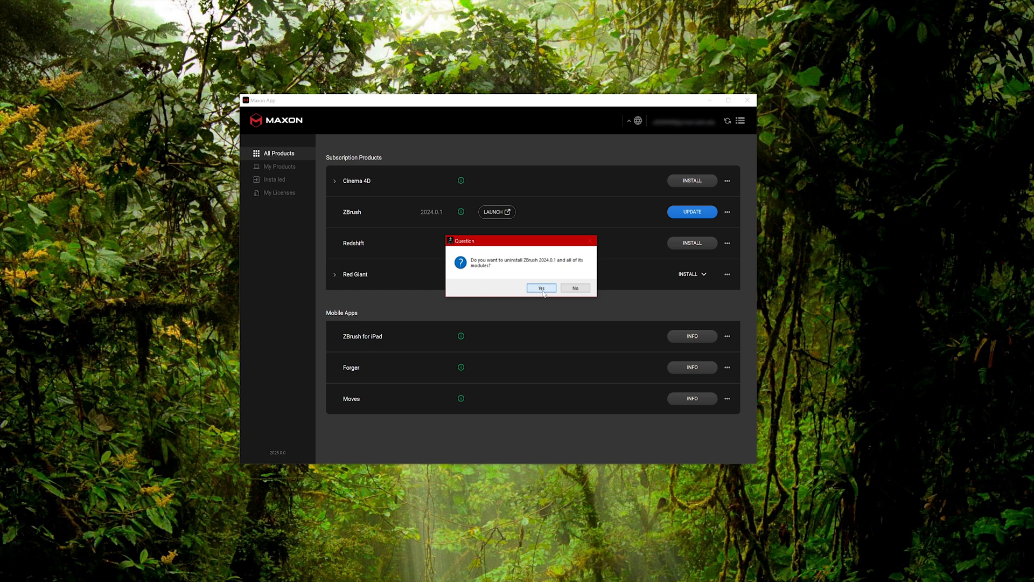
Confirm uninstalling ZBrush 2024.0.1 with its modules, answering the GoZ and settings/temp-files prompts.
click(540, 288)
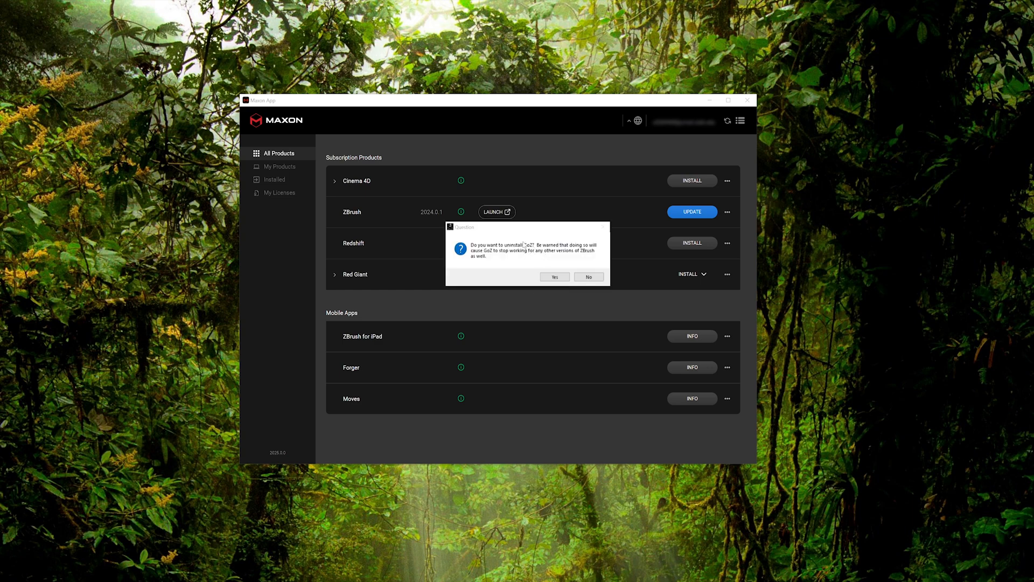
click(554, 276)
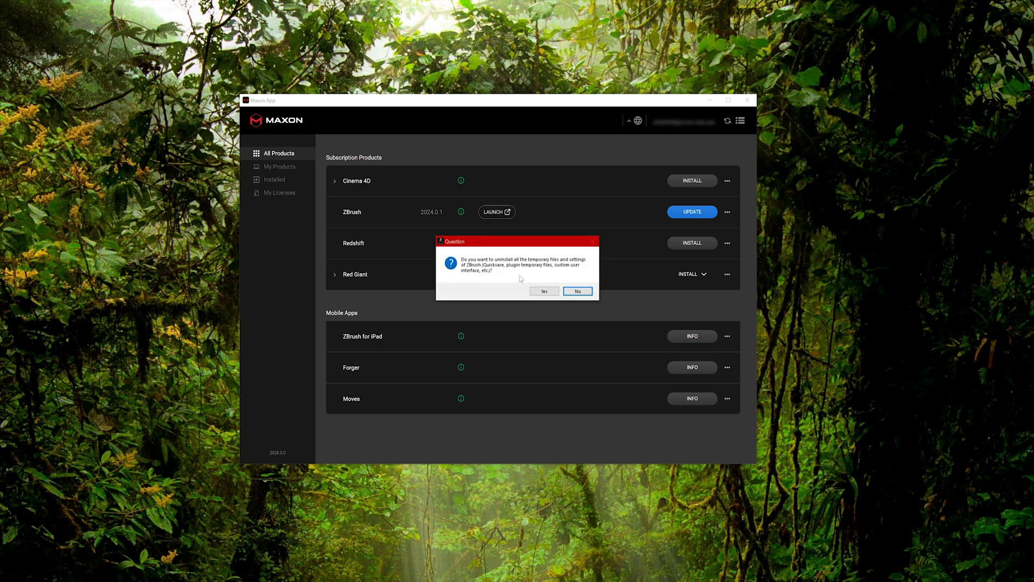
click(577, 291)
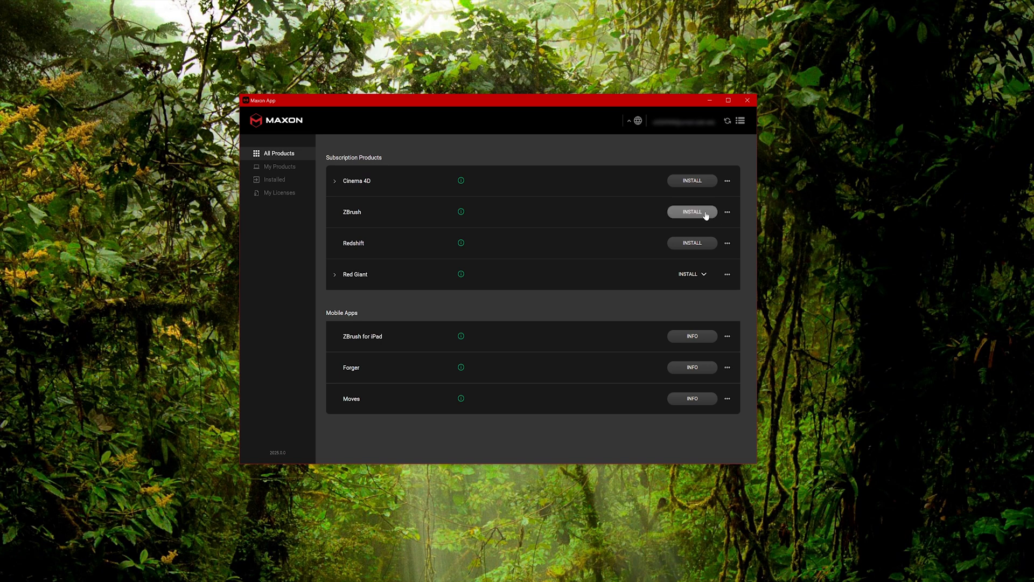
Start installing the 2024.0.4 release from the ZBrush Releases list.
click(705, 211)
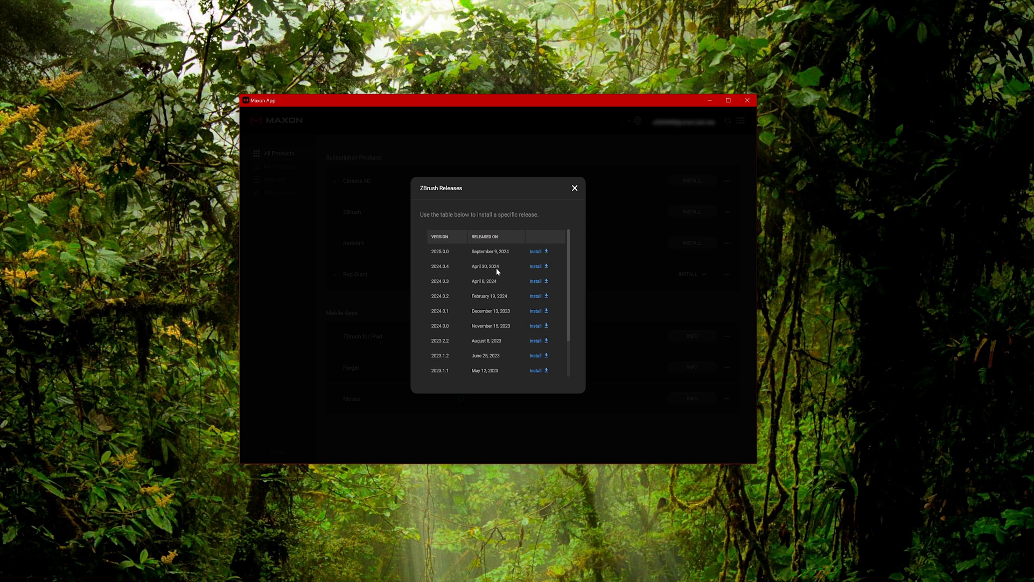
click(535, 266)
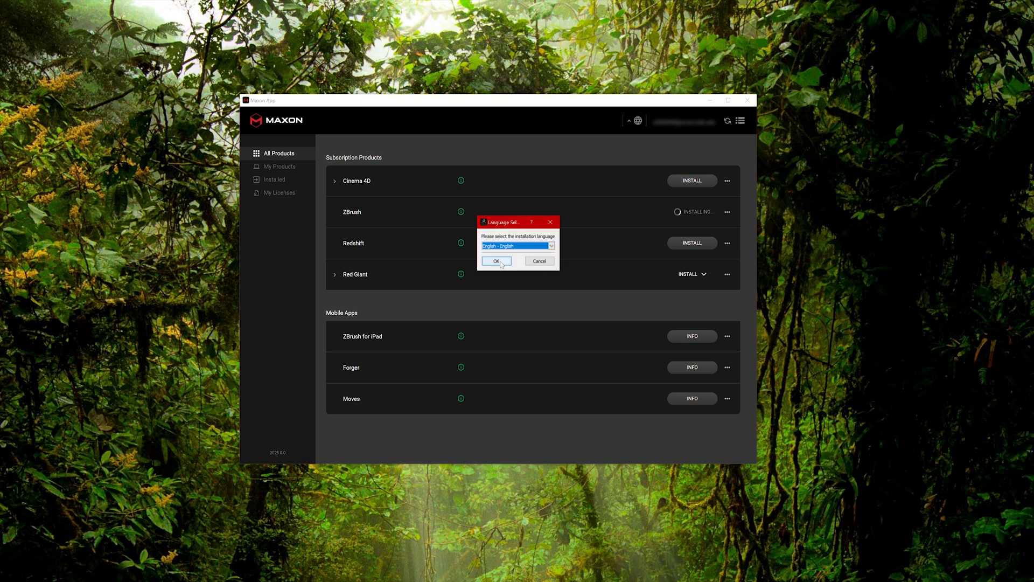
Complete the ZBrush 2024.0.4 setup in English with default components and folder, then launch it.
click(497, 261)
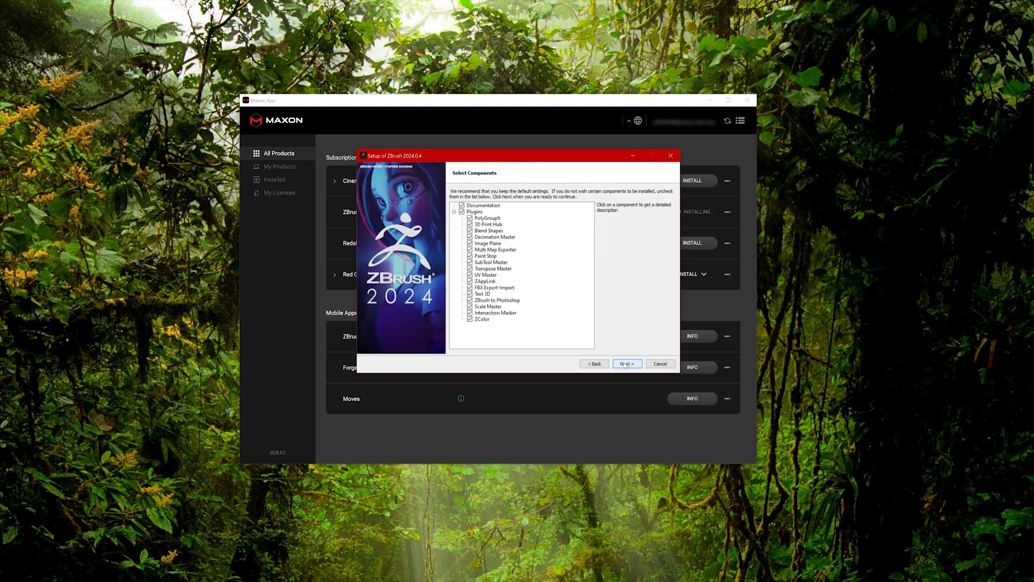
click(626, 364)
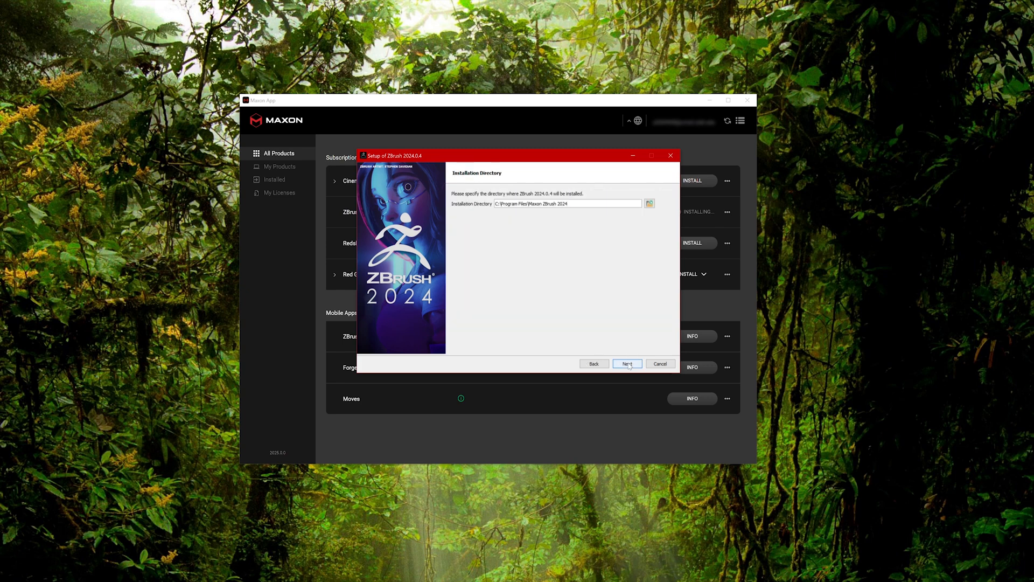
click(625, 363)
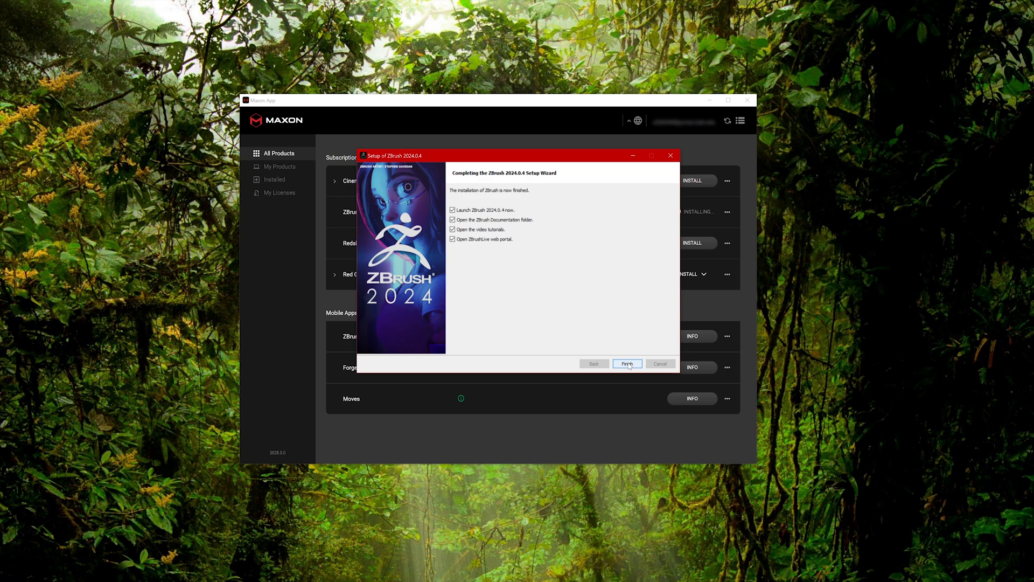
click(626, 363)
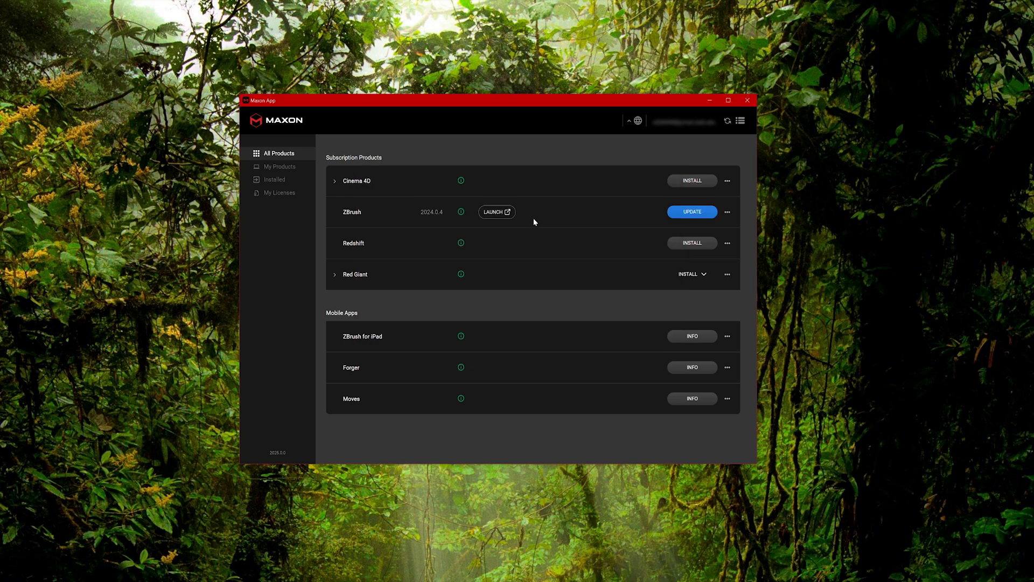
click(495, 211)
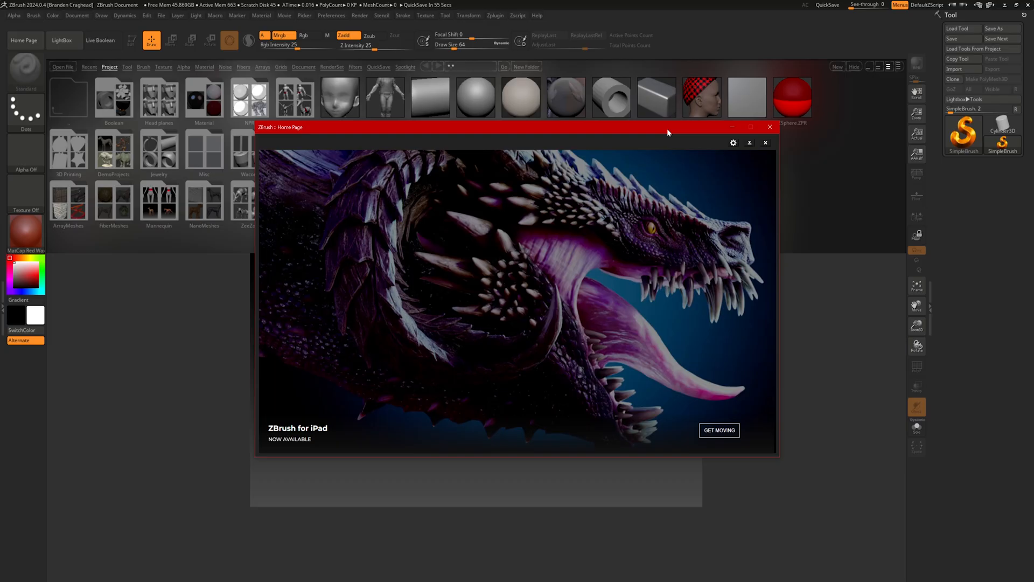